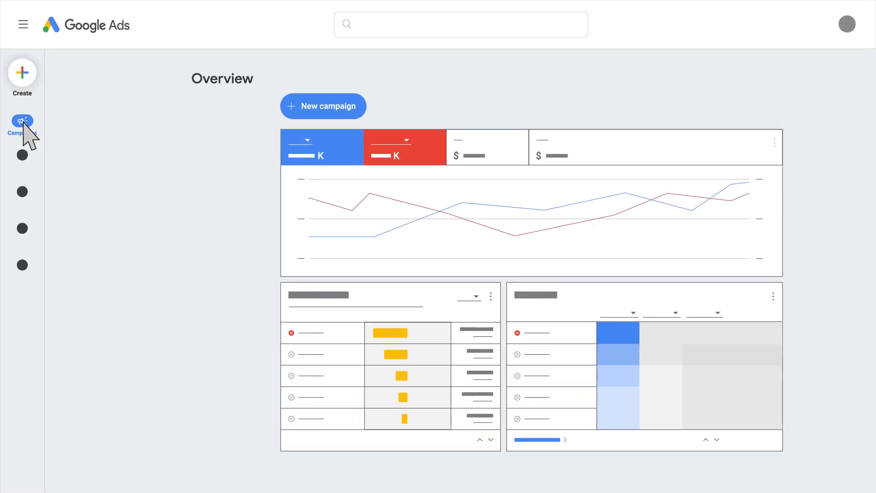
Expand the left navigation panel listing Overview, Campaigns and the other account sections
{"action": "left_click", "coordinate": [22, 121]}
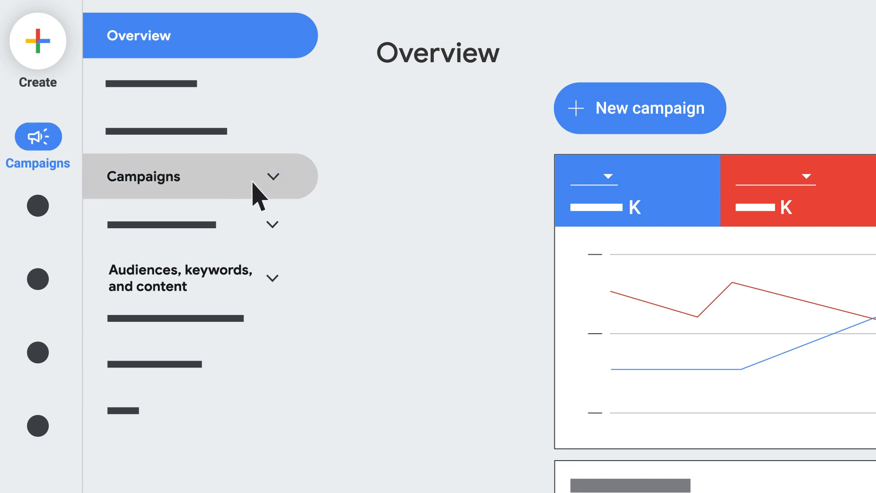
Go to the Campaigns page showing the table of campaigns
{"action": "left_click", "coordinate": [195, 177]}
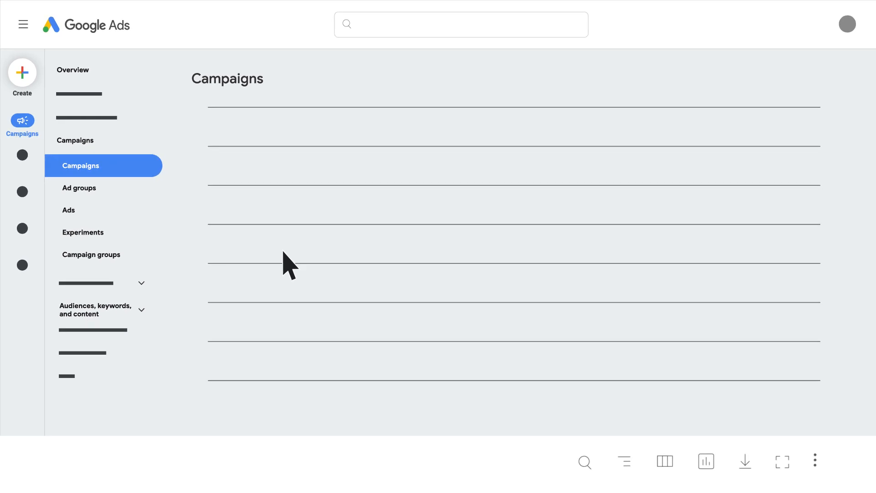
Choose .csv as the download format for the campaigns table, naming the file Campaign.csv
{"action": "left_click", "coordinate": [745, 461]}
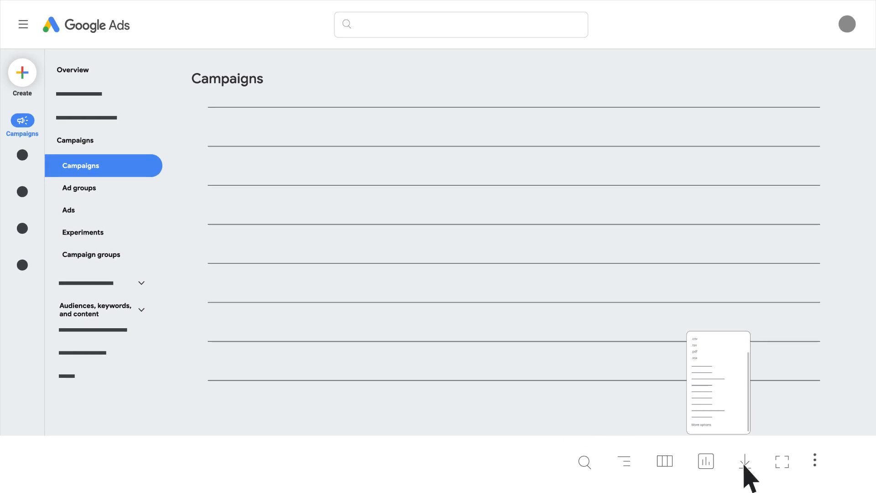
{"action": "left_click", "coordinate": [746, 461]}
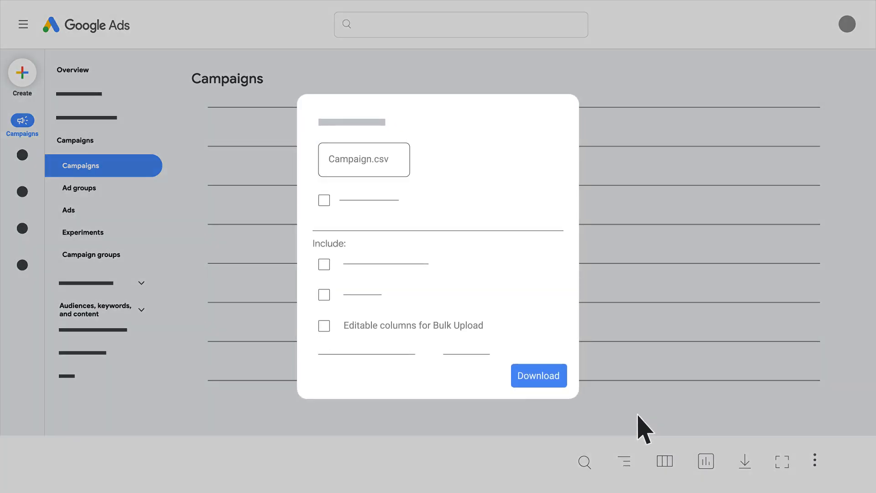
Include 'Editable columns for Bulk Upload' and download Campaign.csv for review as a spreadsheet
{"action": "left_click", "coordinate": [363, 158]}
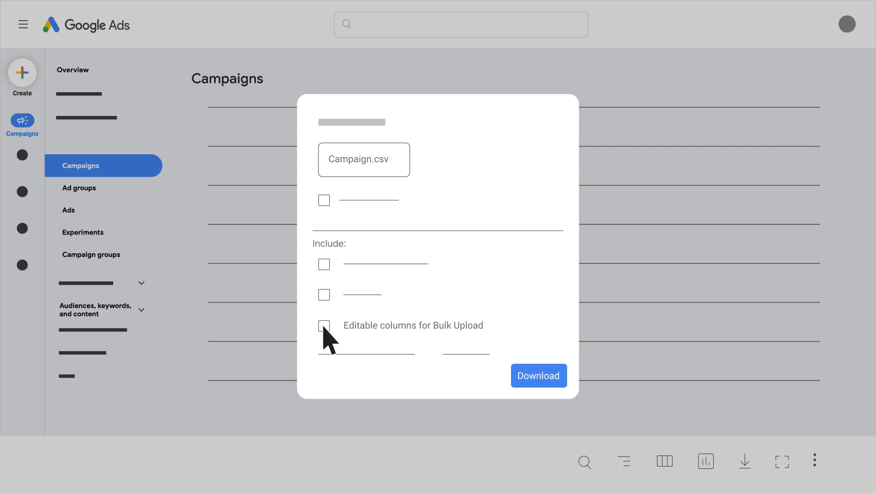
{"action": "left_click", "coordinate": [325, 325]}
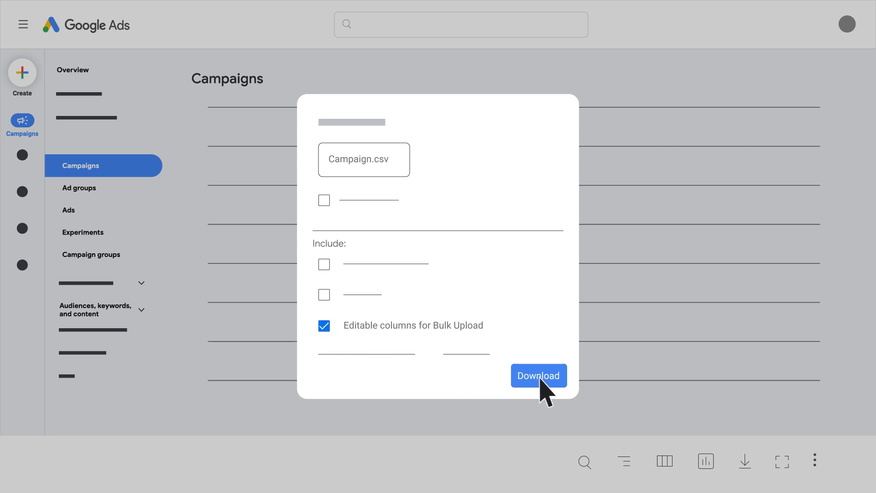
{"action": "left_click", "coordinate": [539, 375]}
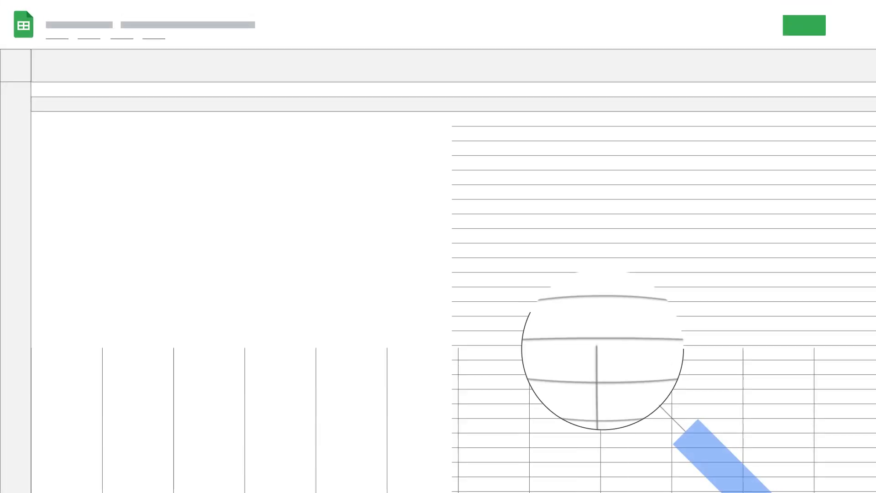